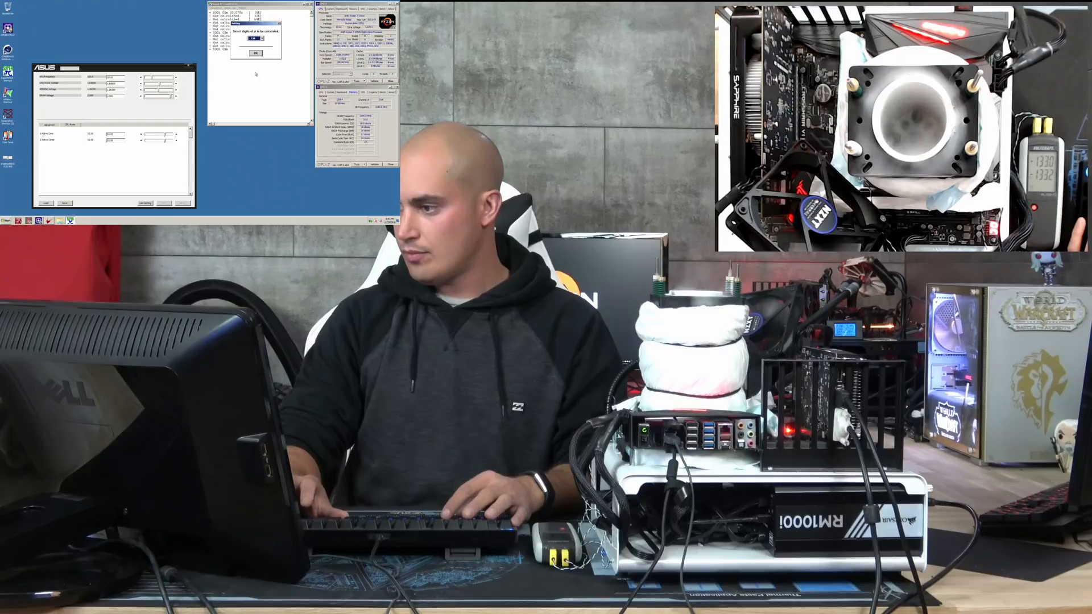
Maximize TurboV Core and show the Advanced voltage settings with CPU frequency 202.4 and VCore readings
click(256, 53)
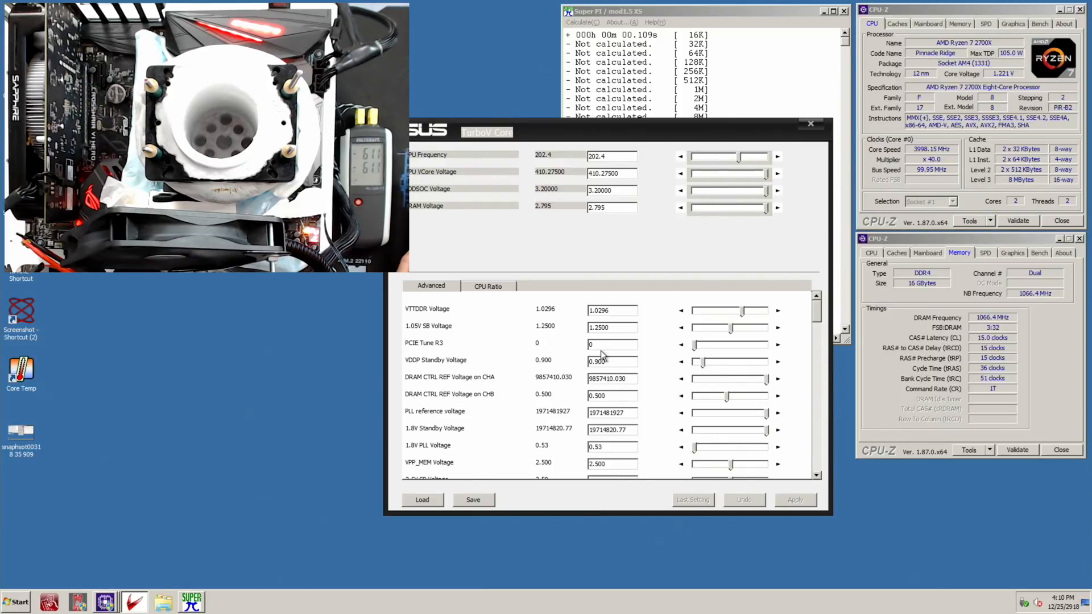
mouse_move(608, 441)
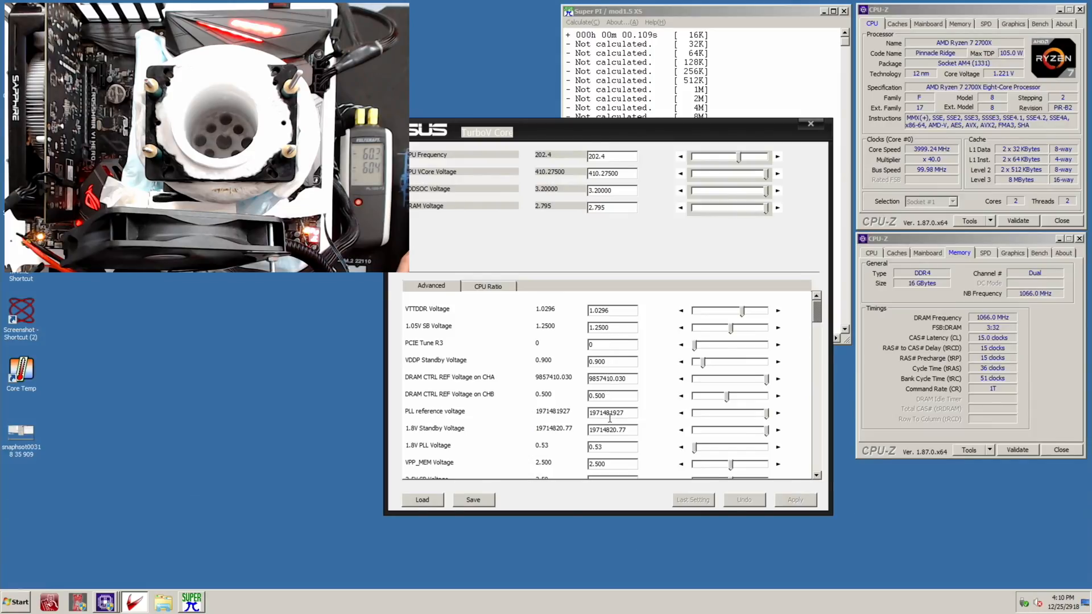
drag(488, 132, 450, 172)
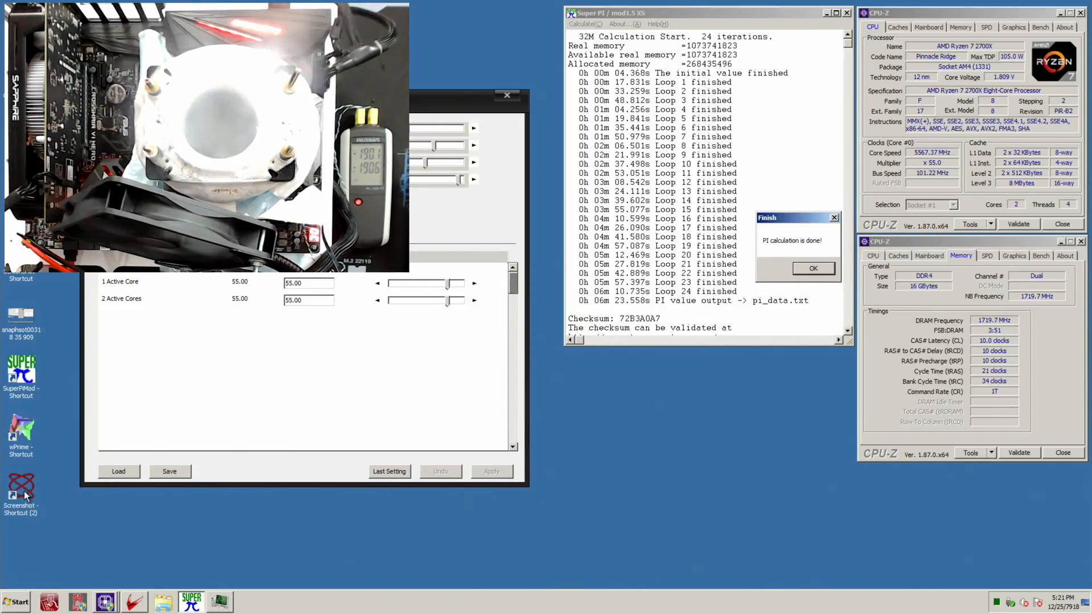
Rerun Super PI 32M at ratio 55.50 via Calculate, then move the Finish dialog off the loop times
click(813, 269)
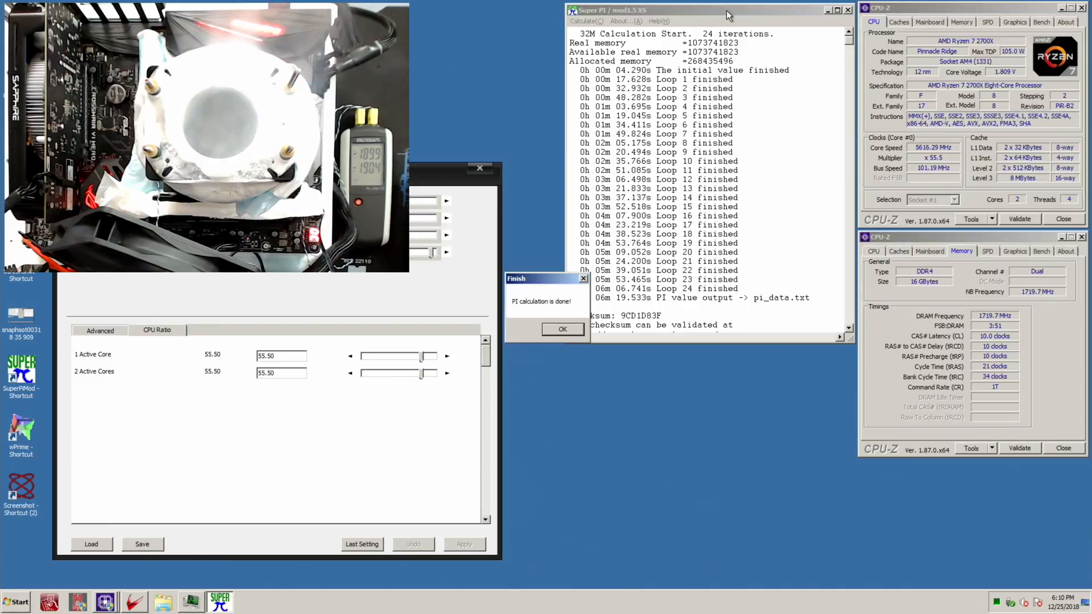
drag(545, 277, 782, 215)
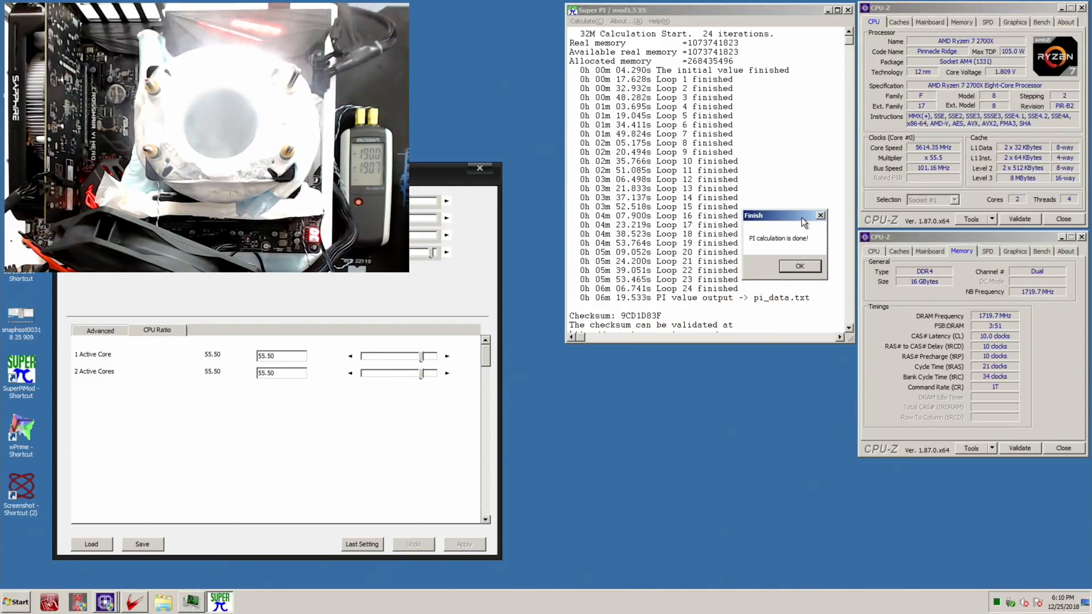